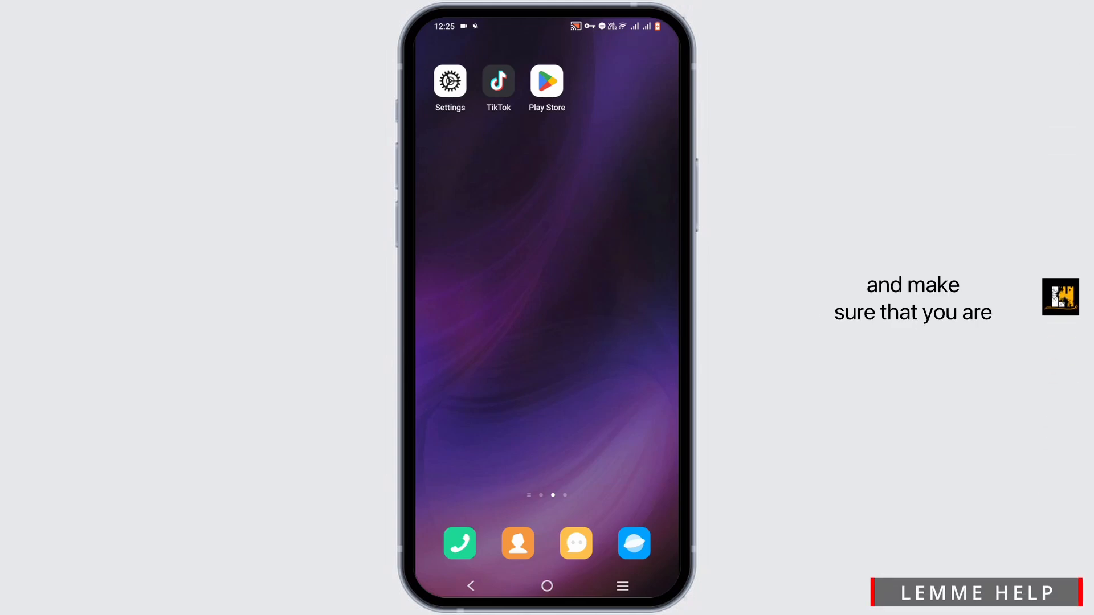
- Launch TikTok from the home screen onto its For You feed
click(498, 82)
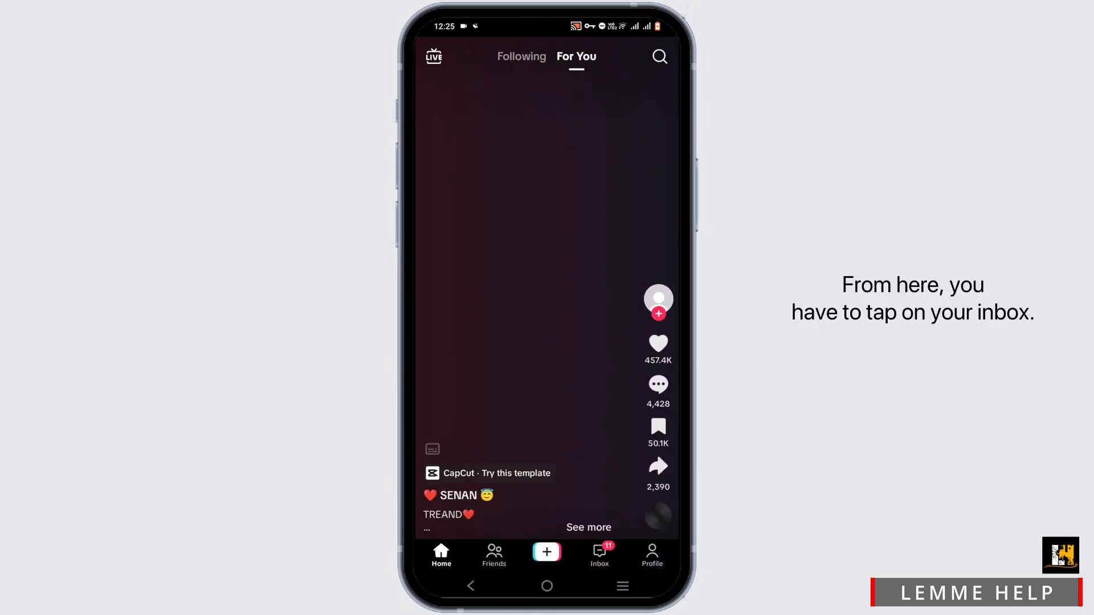
- Switch to the Inbox of messages and activity notifications
click(598, 555)
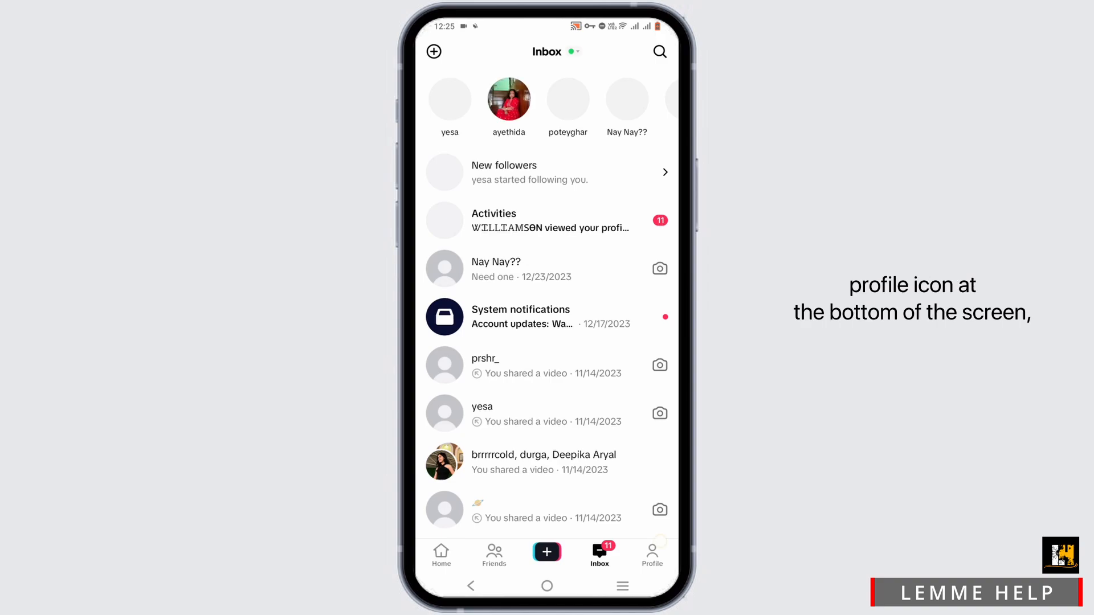
- Navigate from Profile through Settings and privacy to Account, reaching Download your data
click(650, 555)
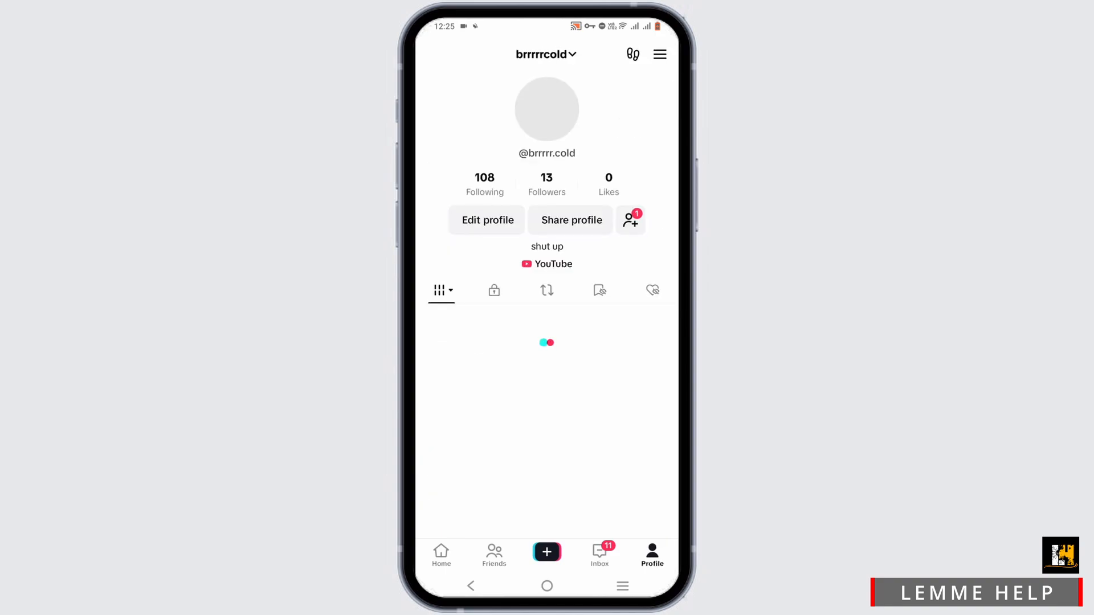
click(658, 55)
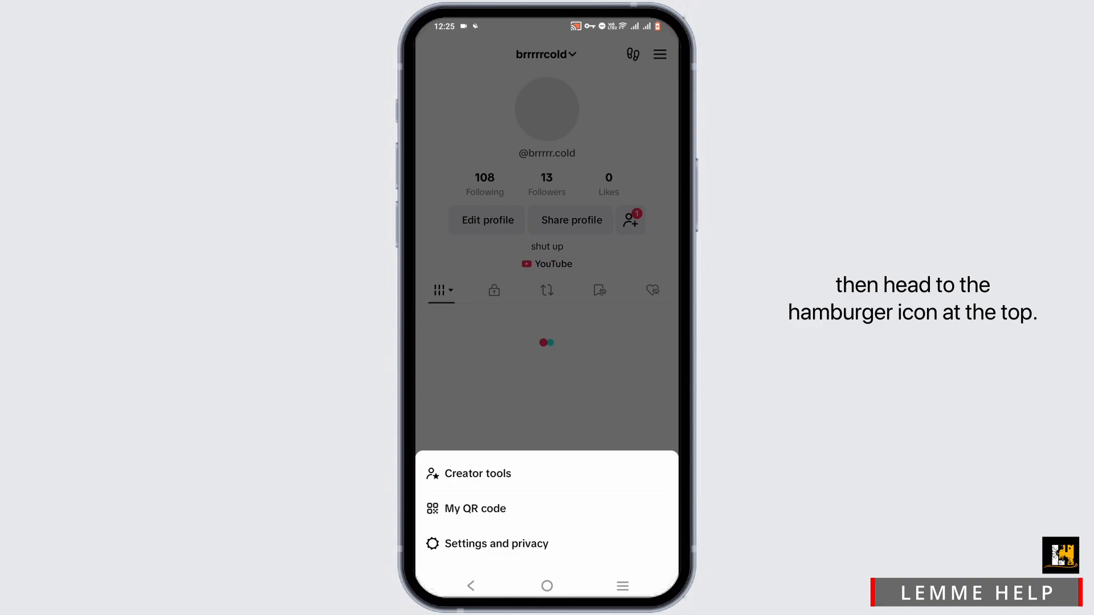
click(497, 544)
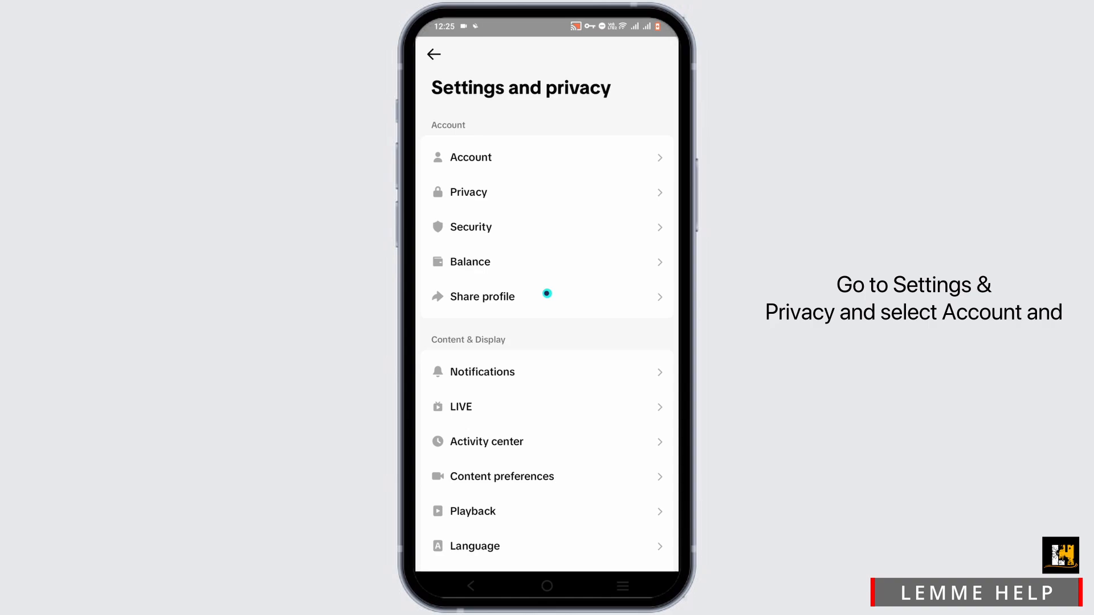
click(469, 156)
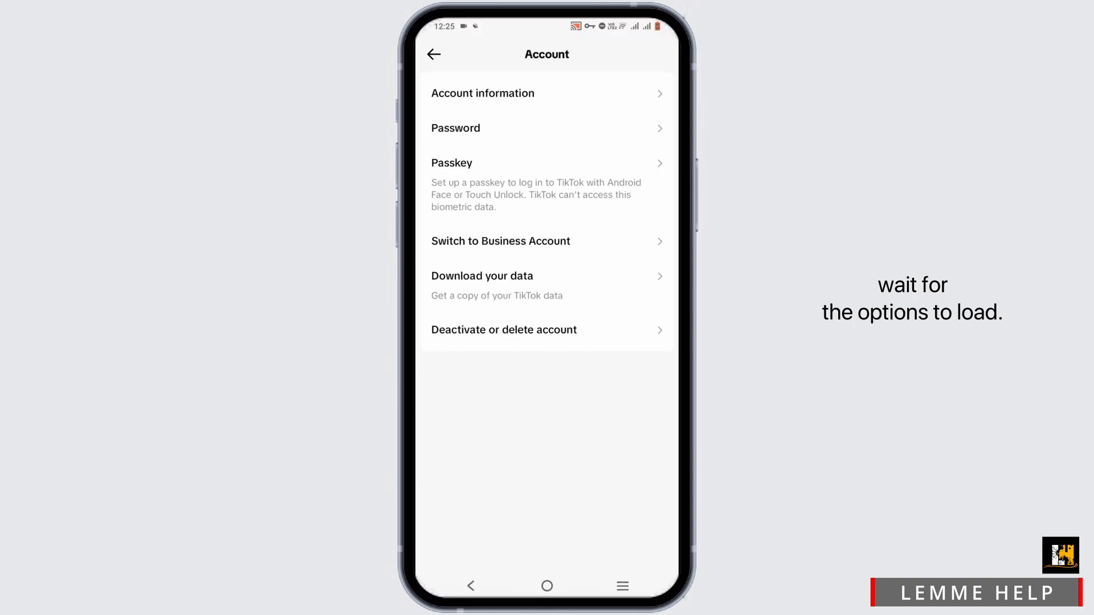
click(545, 276)
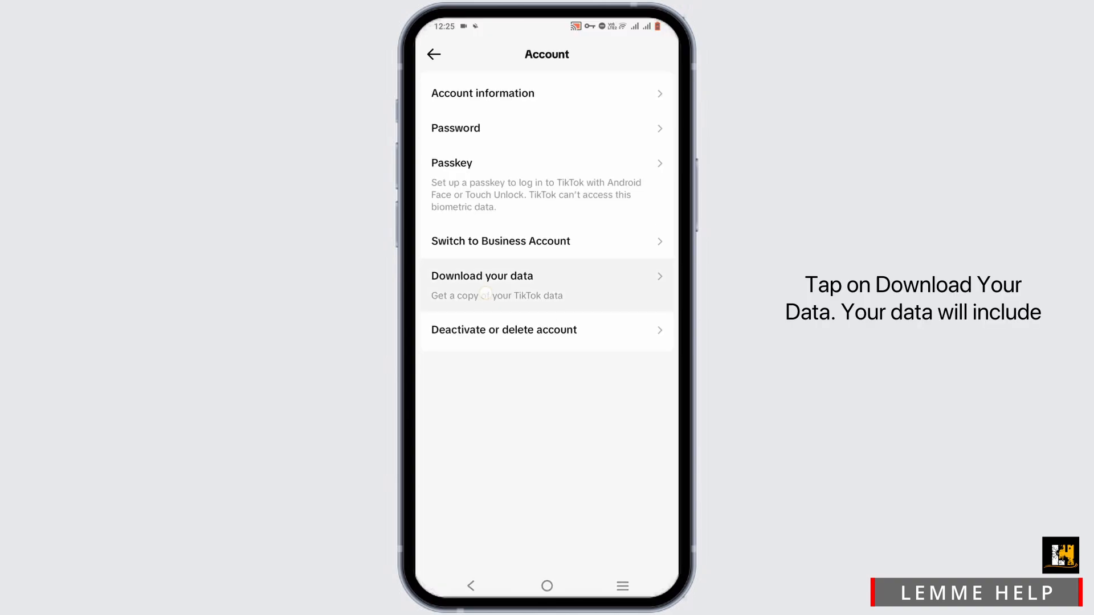
- Request a copy of the account's data with TXT kept as the file format
click(481, 276)
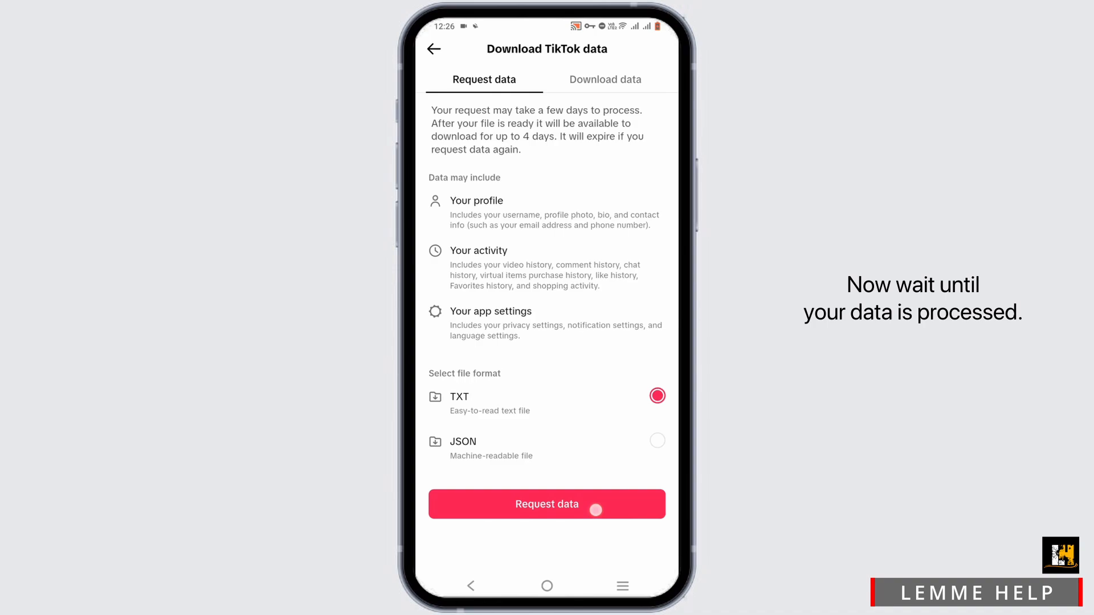
click(546, 504)
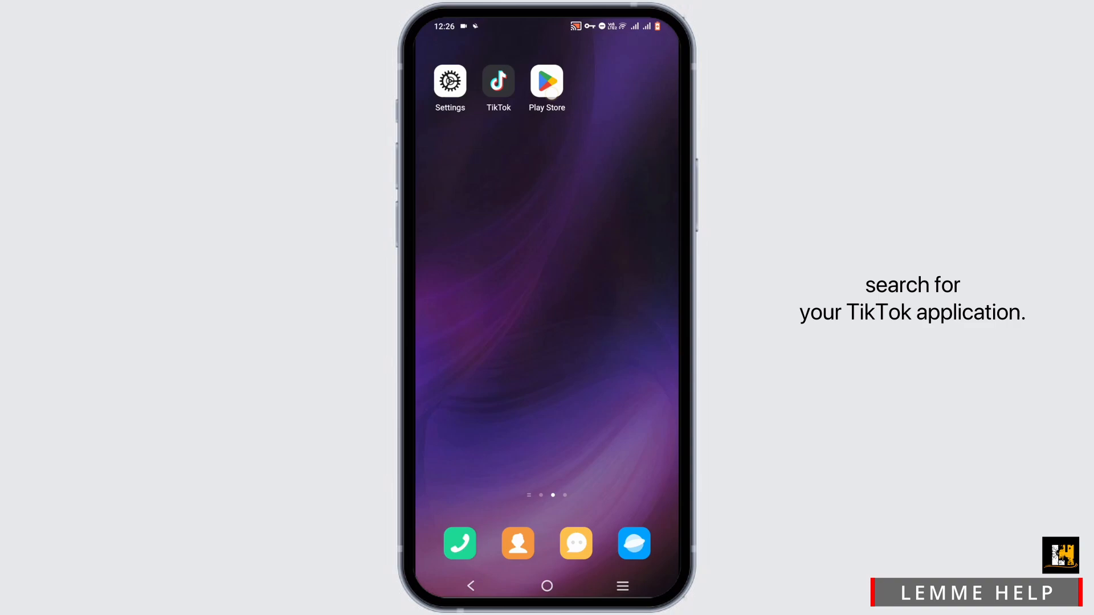
- Launch Play Store and search it for 'tiktok' via the 'tik' suggestion
click(546, 82)
text(tik)
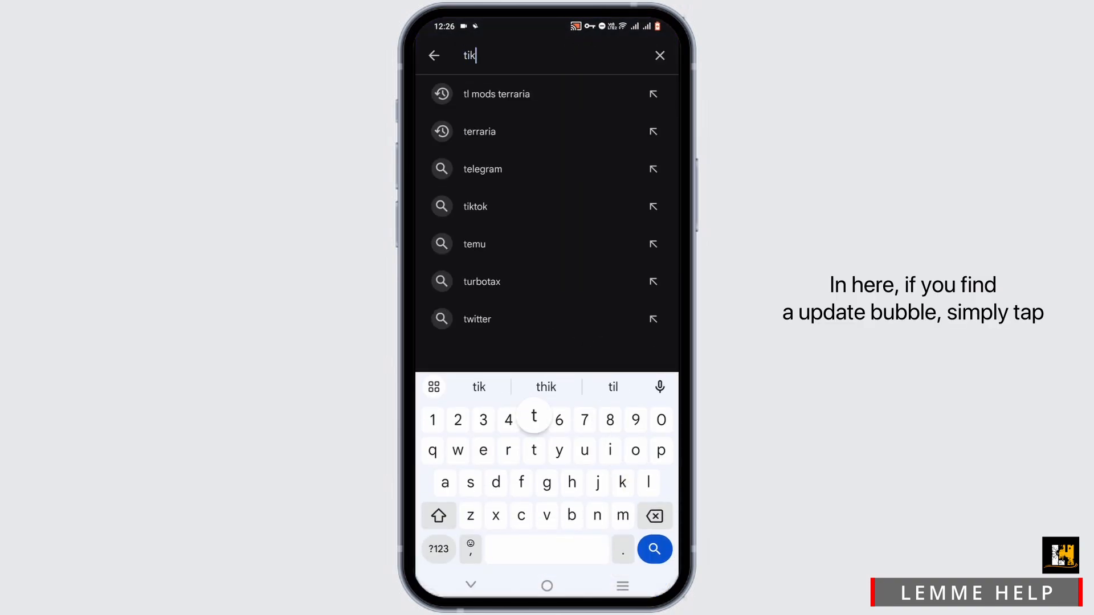
click(475, 206)
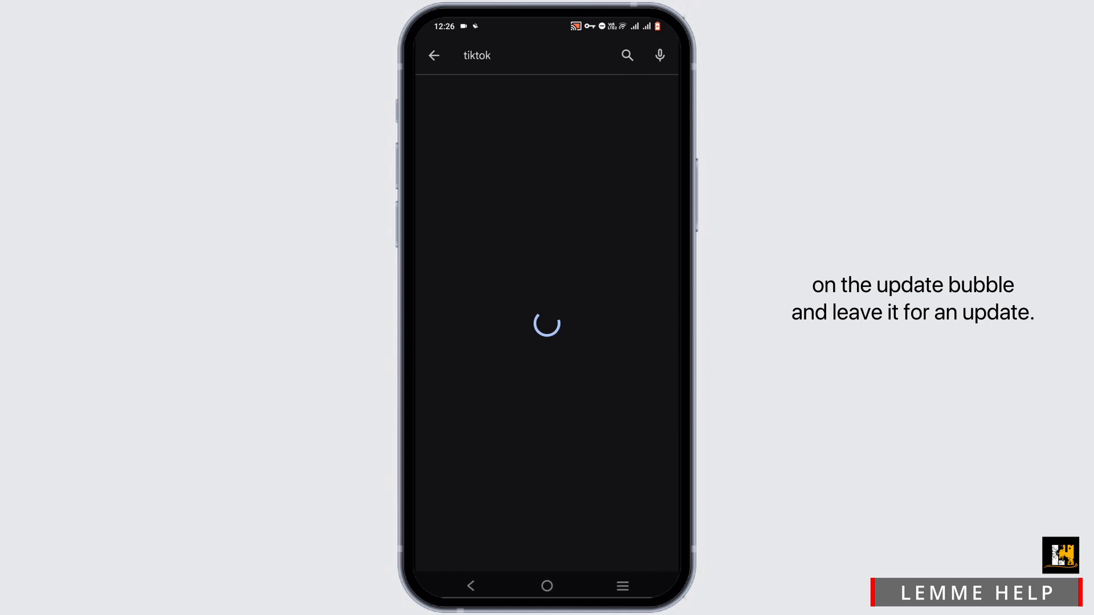